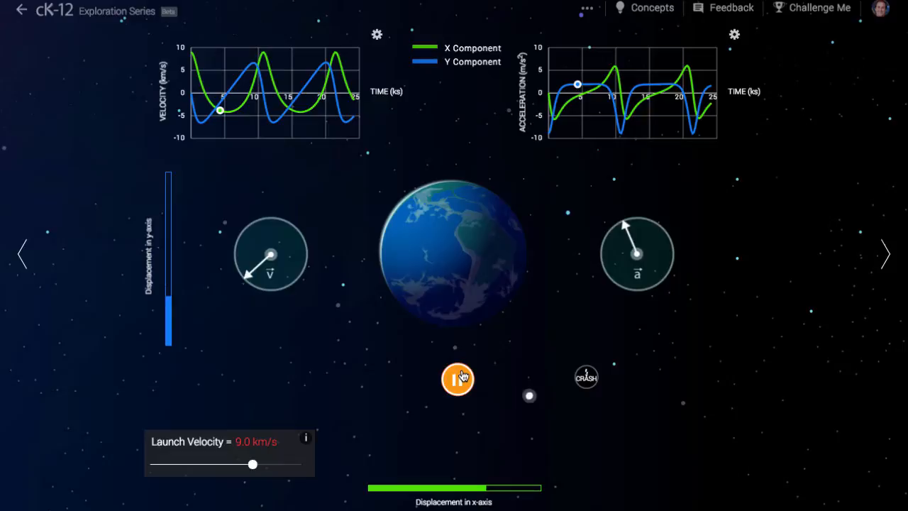
Pause and resume the 9.0 km/s orbit, then relaunch at 6.0 km/s
click(458, 378)
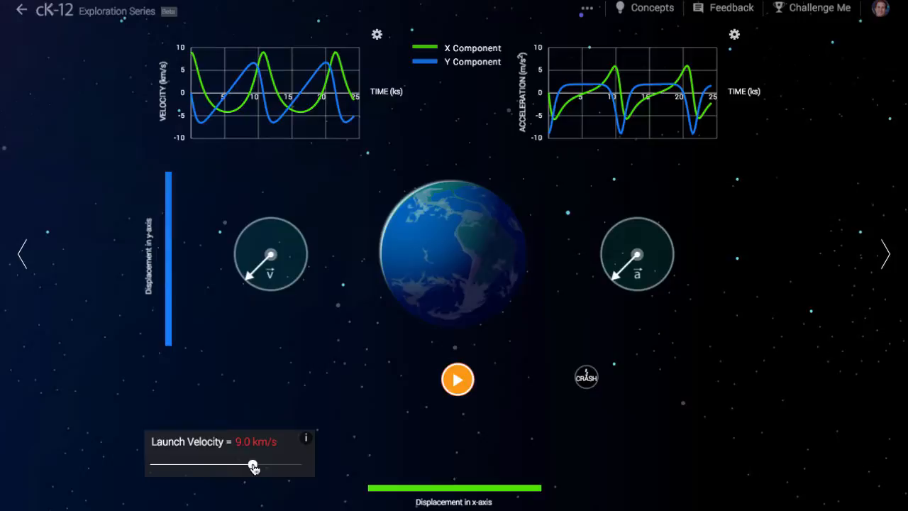
click(457, 379)
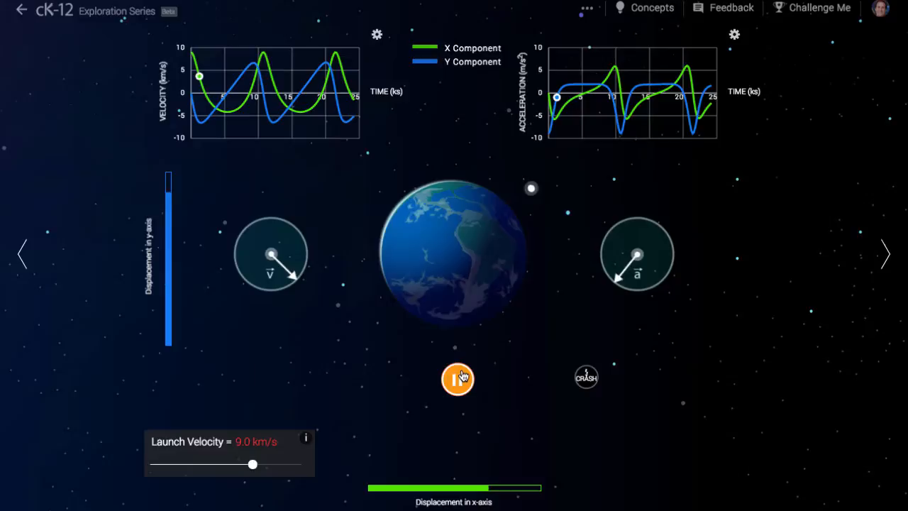
click(458, 379)
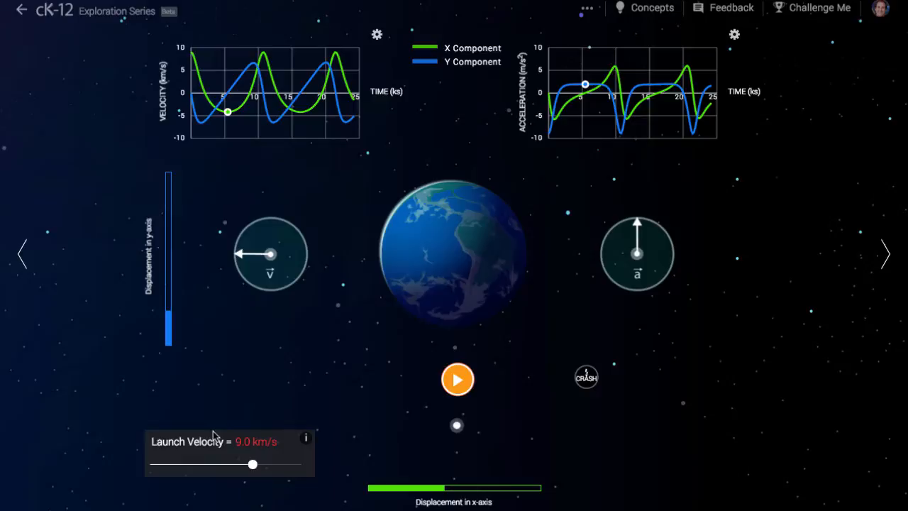
click(457, 379)
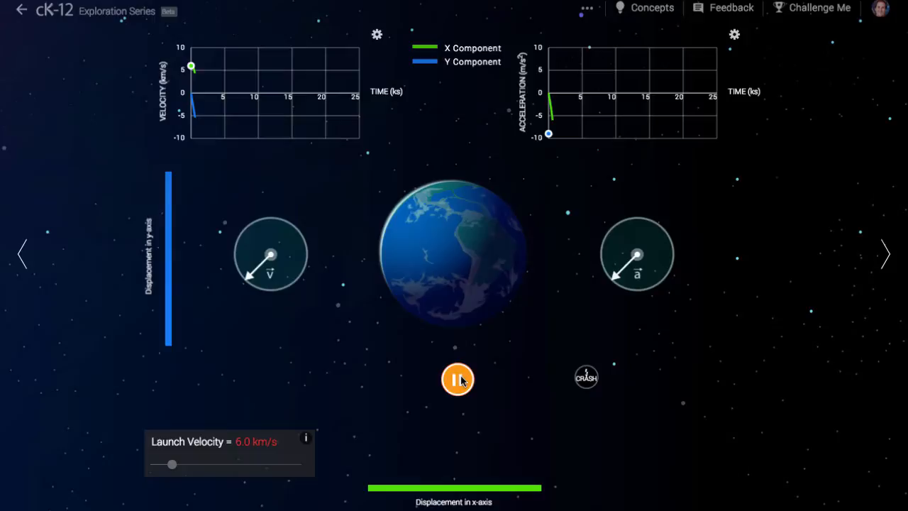
Pause the 6.0 km/s launch to relaunch at 7.0 km/s
click(457, 379)
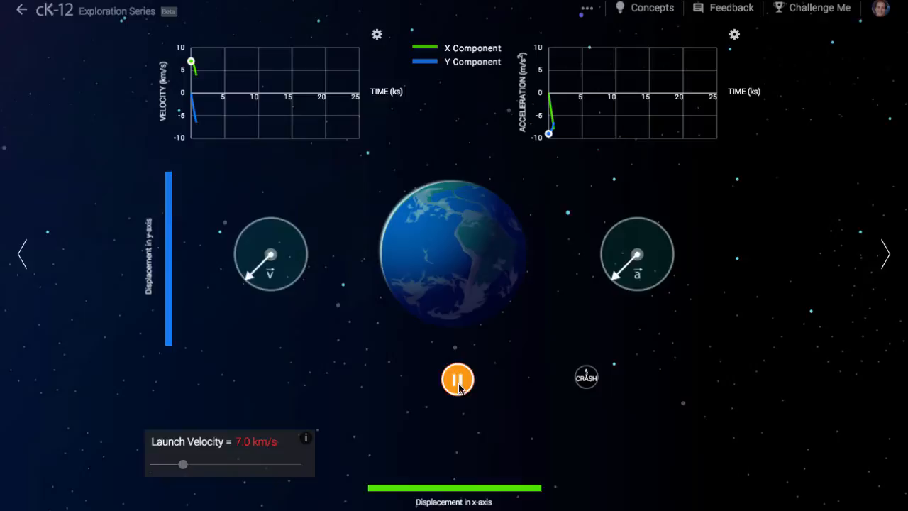
Pause, resume and pause the 7.0 km/s run before setting 7.7 km/s
click(458, 378)
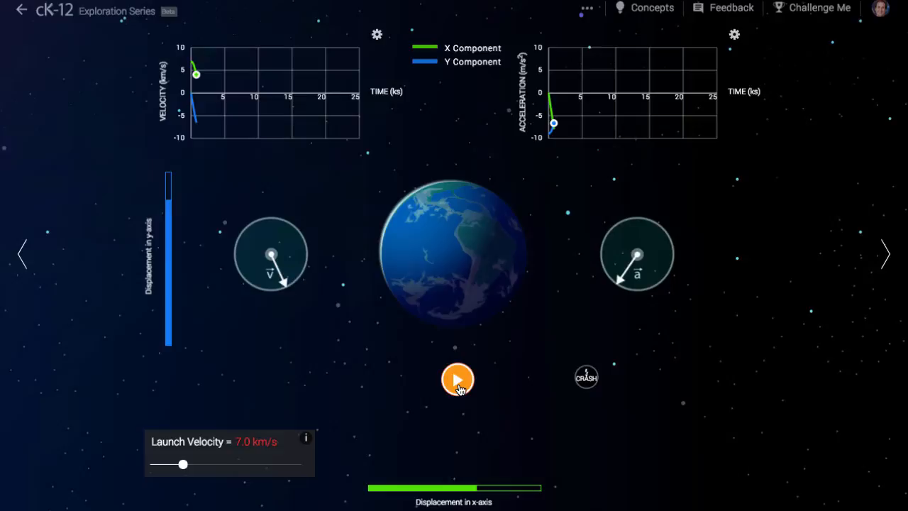
click(457, 378)
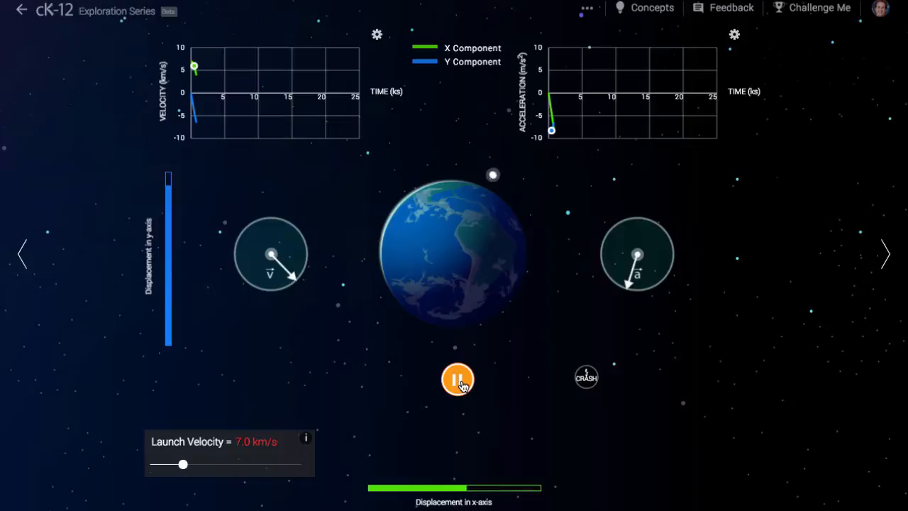
click(457, 379)
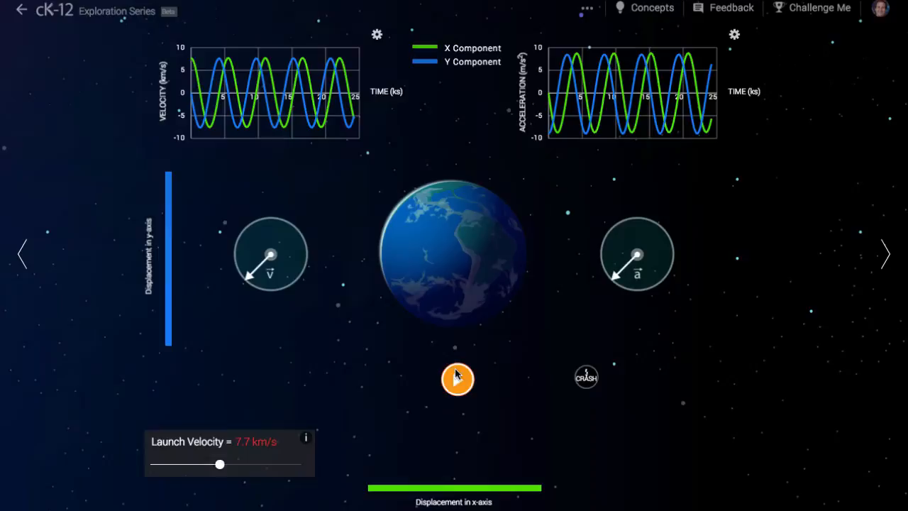
Run the 7.7 km/s circular orbit, then pause it
click(457, 379)
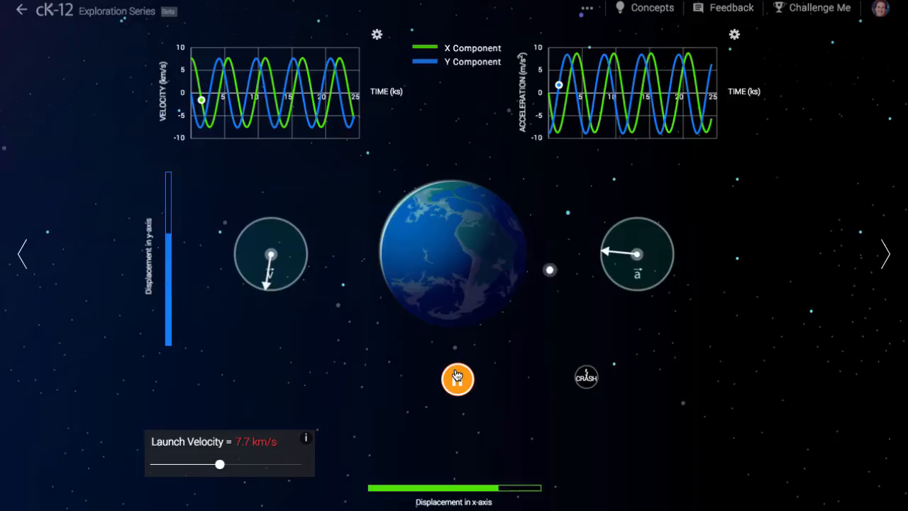
click(457, 378)
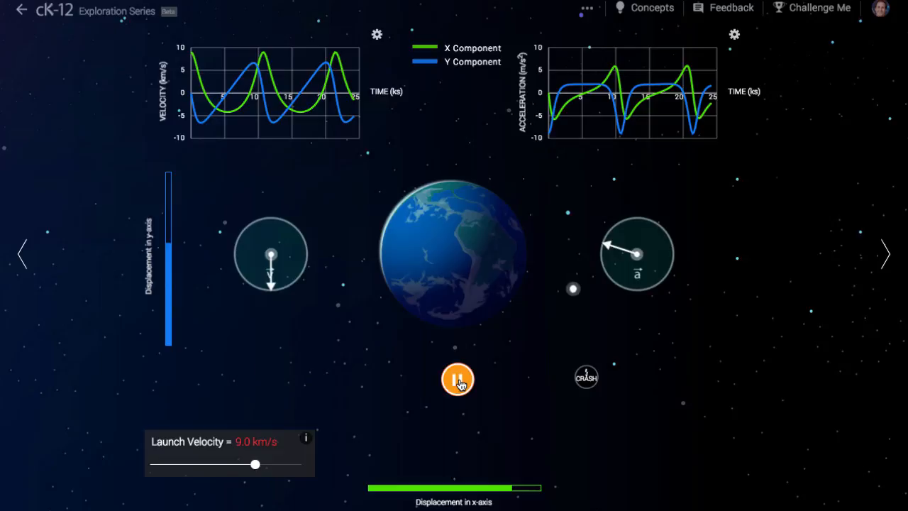
Pause and resume the 9.0 km/s elliptical orbit run
click(458, 378)
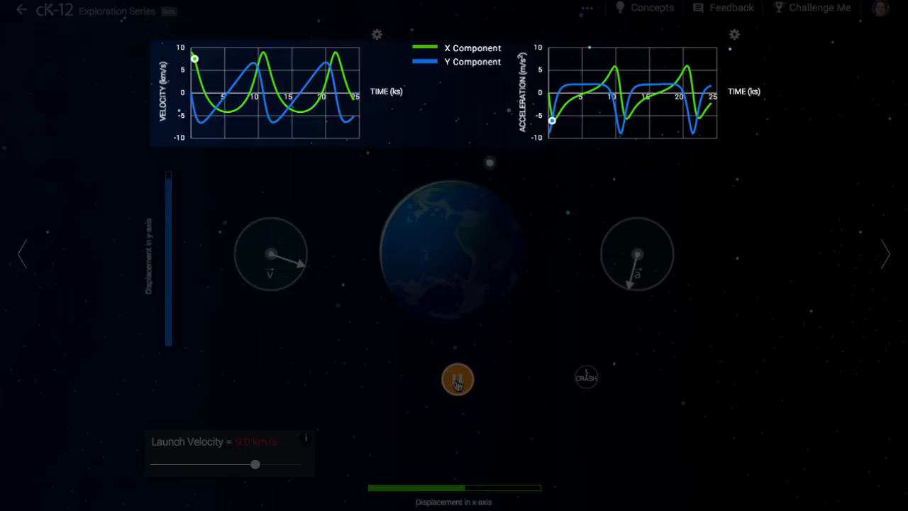
click(458, 379)
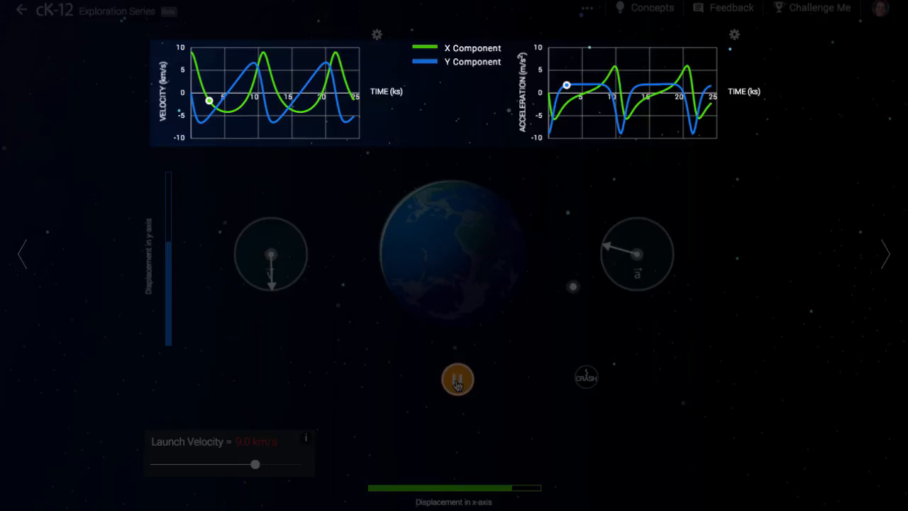